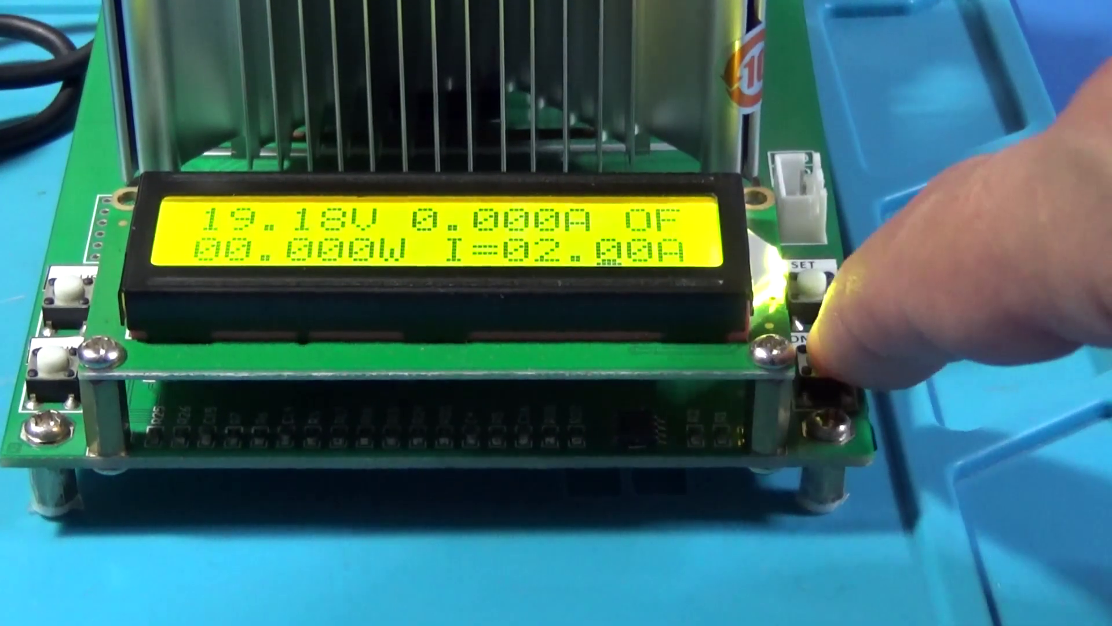
click(817, 369)
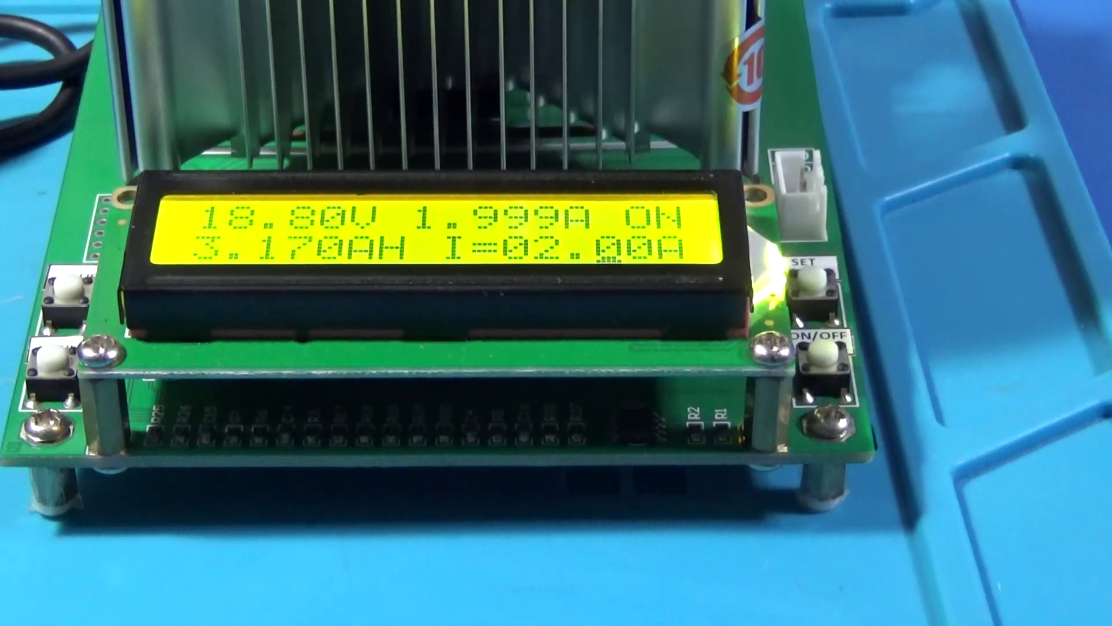